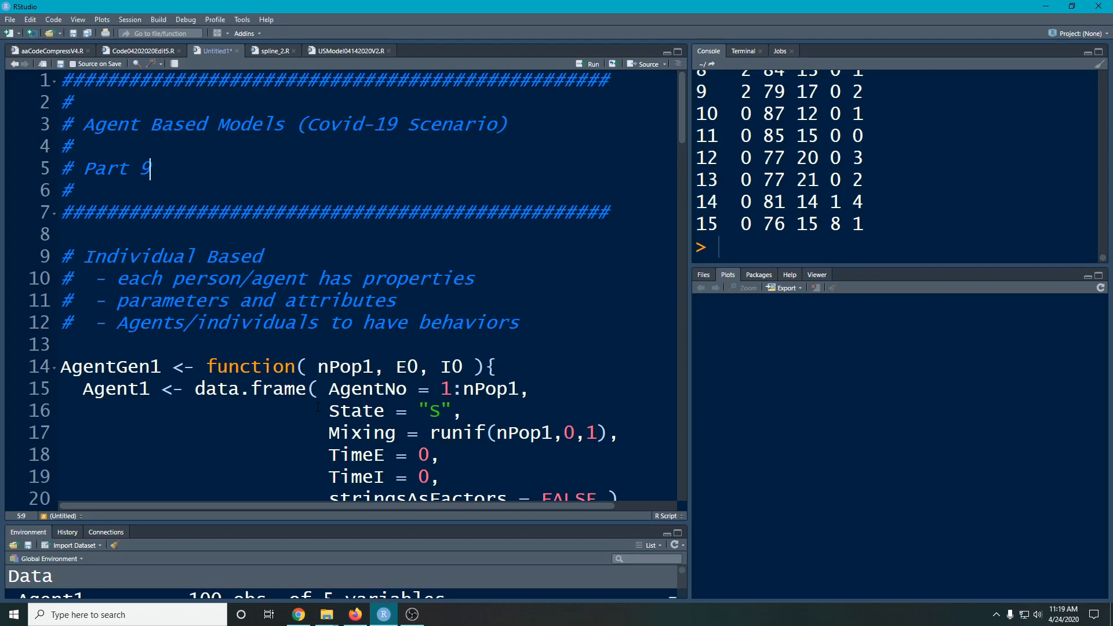
- Review the AgentGen1 header and its nPop1 parameter, ending at the header's line end
{"action": "scroll", "scroll_direction": "down", "scroll_amount": 3}
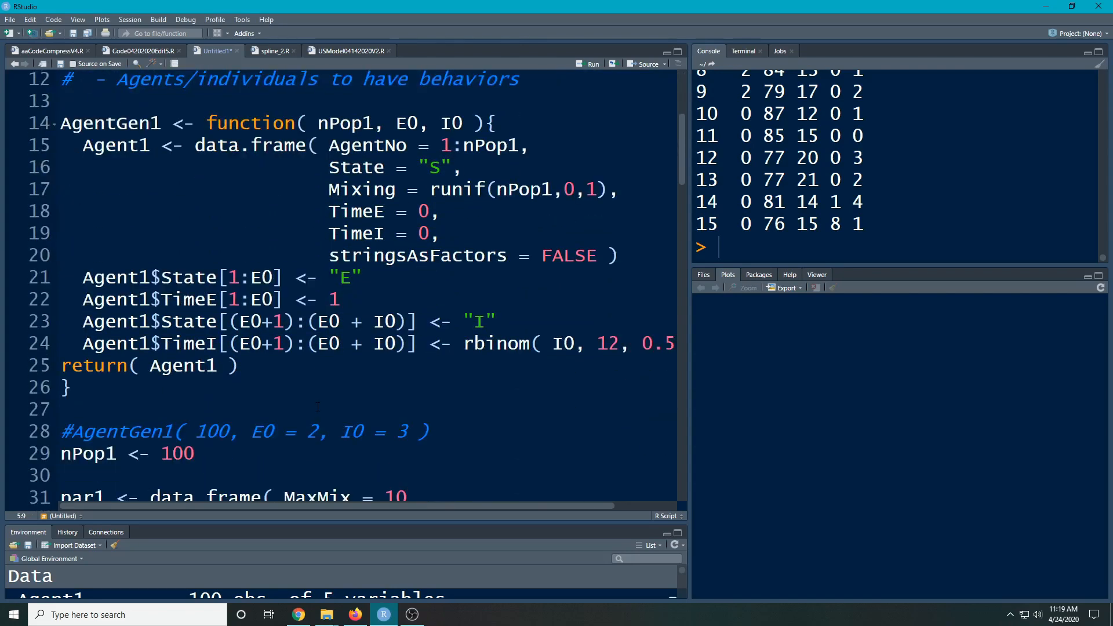
{"action": "double_click", "coordinate": [110, 123]}
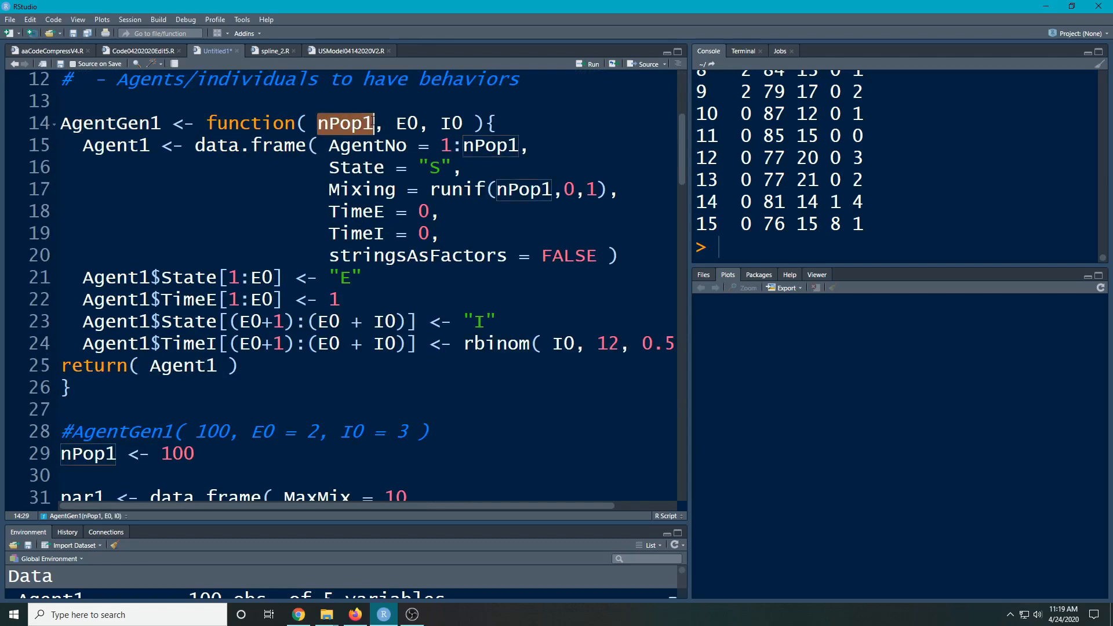
{"action": "left_click", "coordinate": [394, 123]}
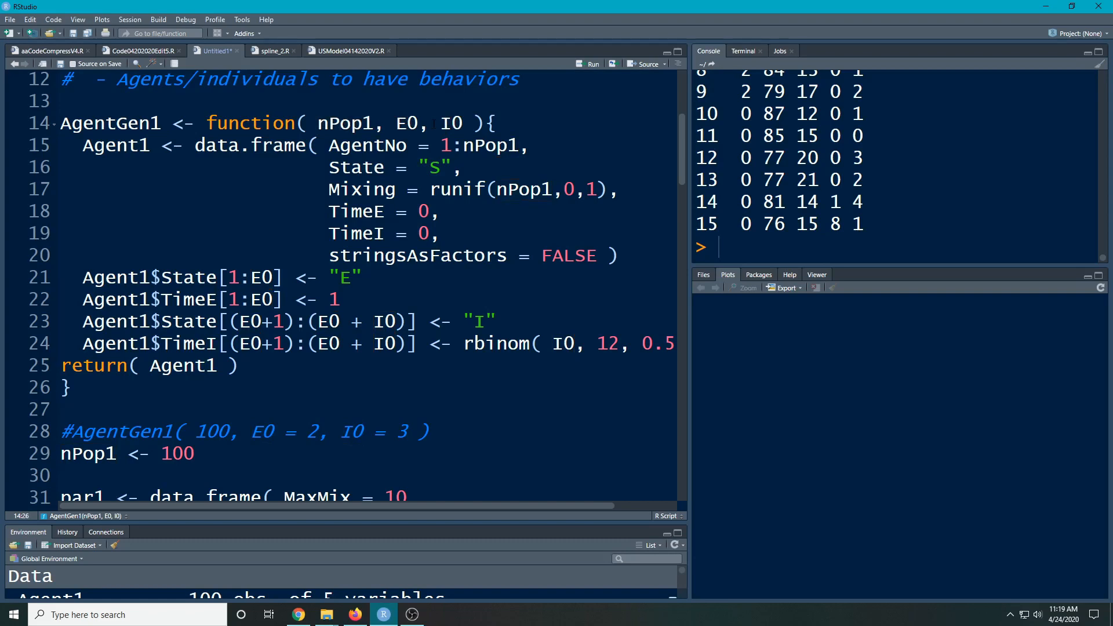
{"action": "left_click", "coordinate": [407, 123]}
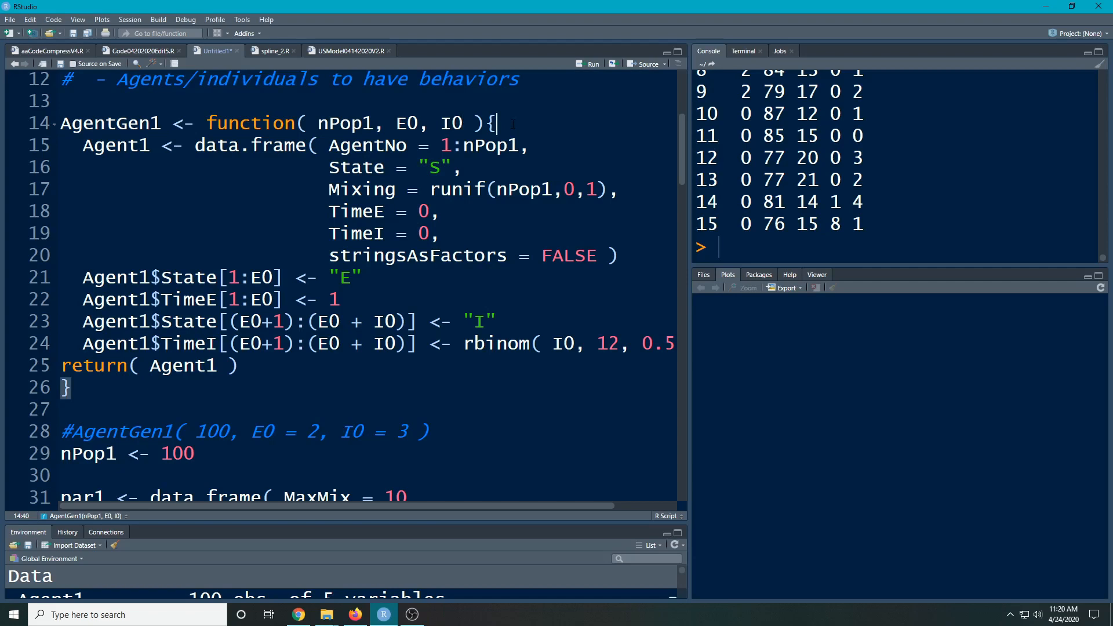
- Add the comment '# Create a population of susceptibles' on a new line below the header
{"action": "key", "text": "Enter"}
{"action": "type", "text": "# Create a population of suscept"}
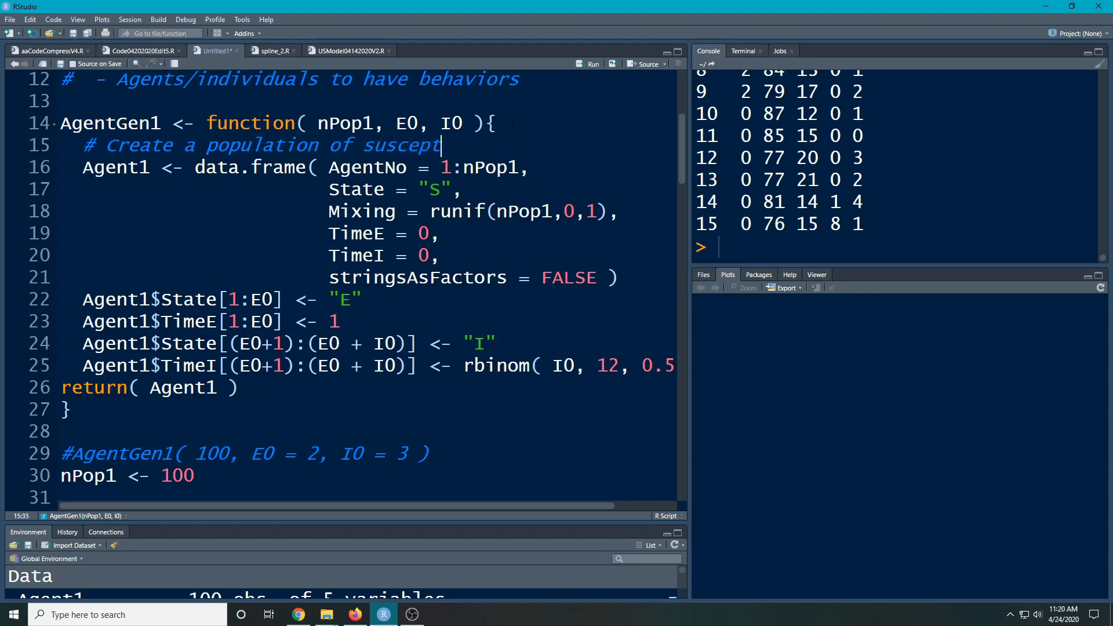
{"action": "type", "text": "ibles"}
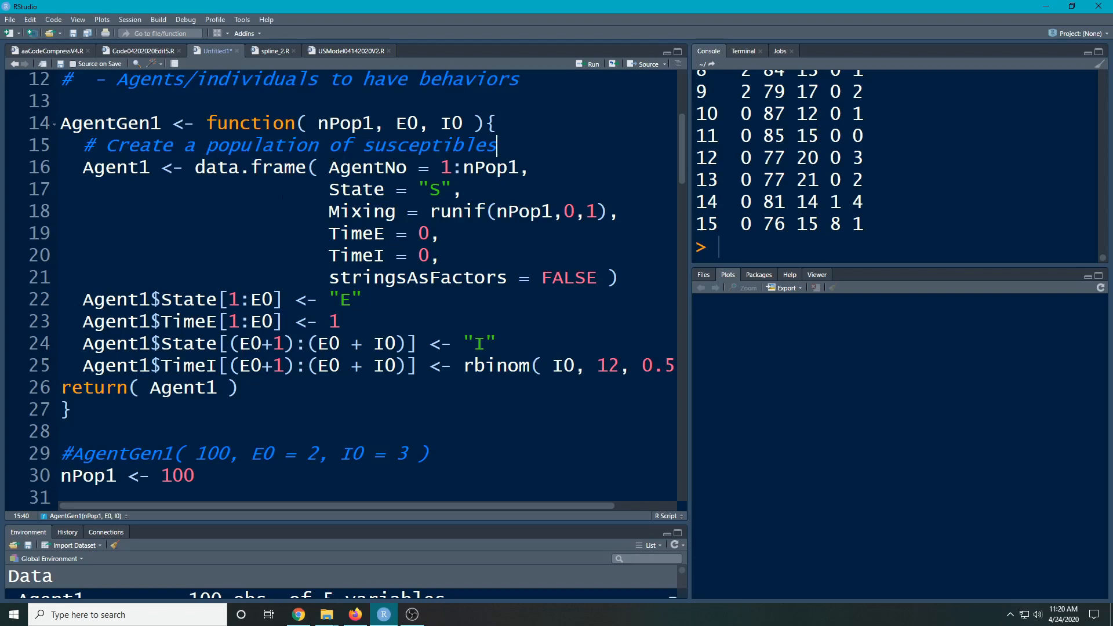
{"action": "double_click", "coordinate": [249, 167]}
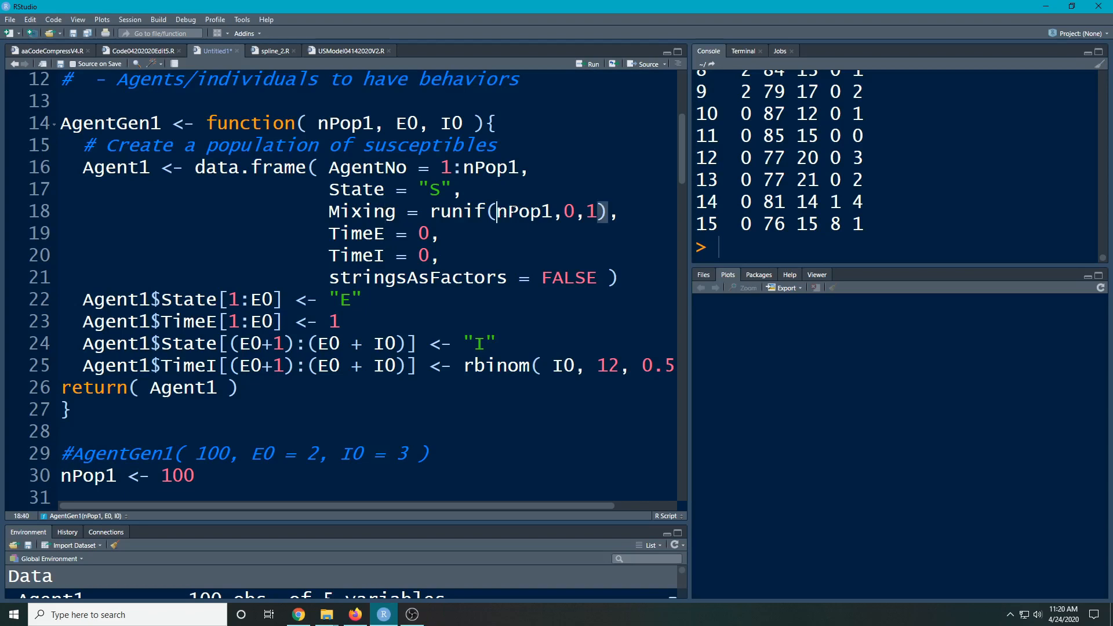
{"action": "double_click", "coordinate": [524, 211]}
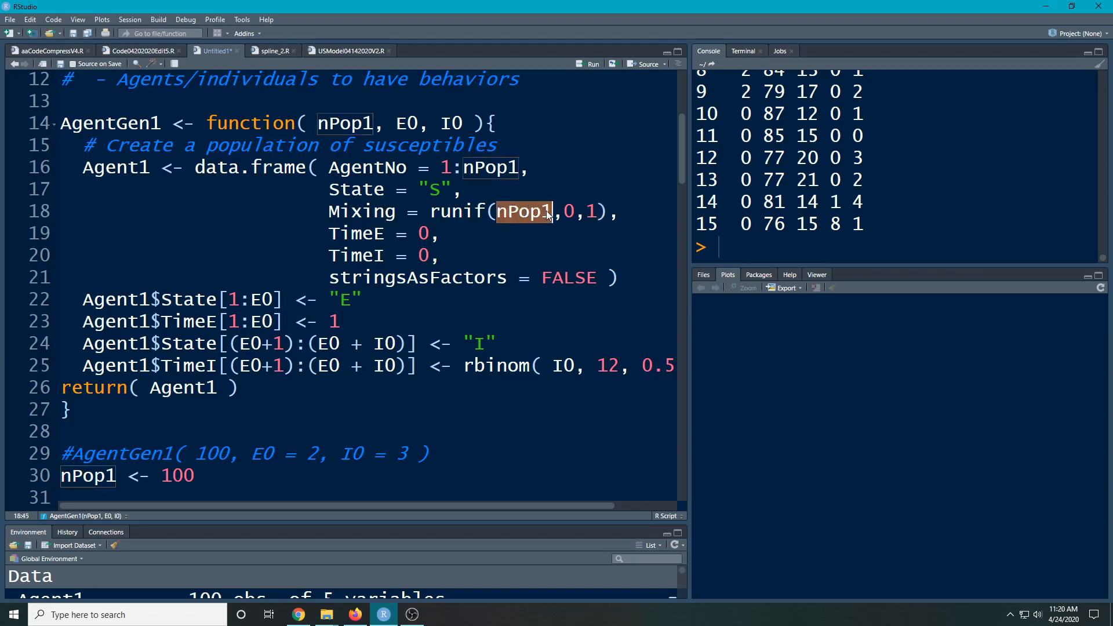
{"action": "mouse_move", "coordinate": [516, 185]}
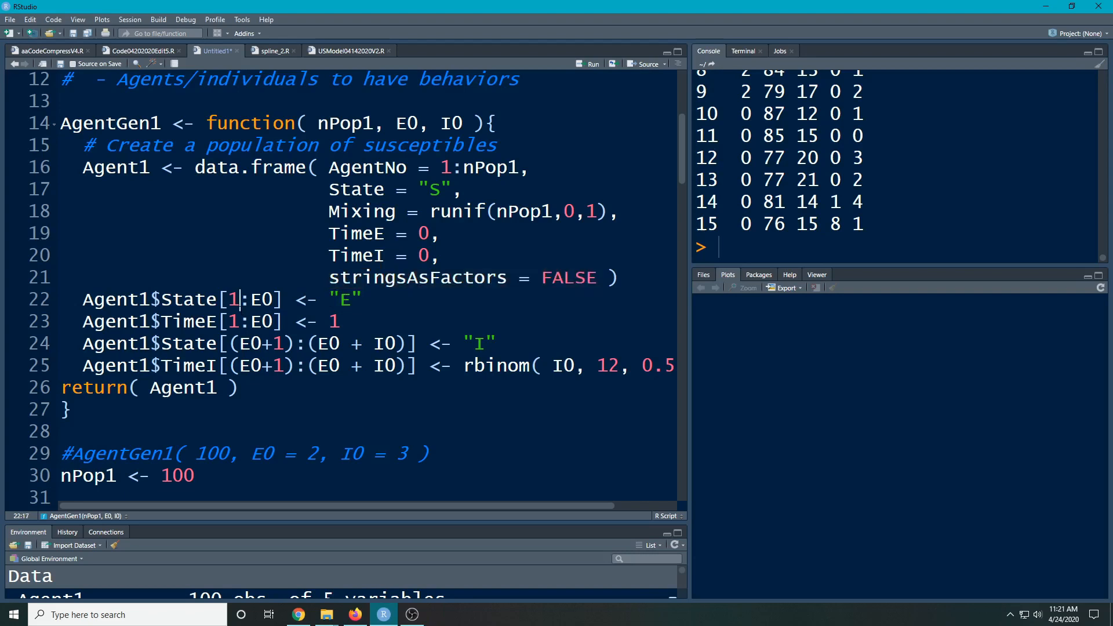
- Change the exposed agents' TimeE to rbinom( E0, 13, 0.5) + 1 and review its arguments
{"action": "double_click", "coordinate": [407, 123]}
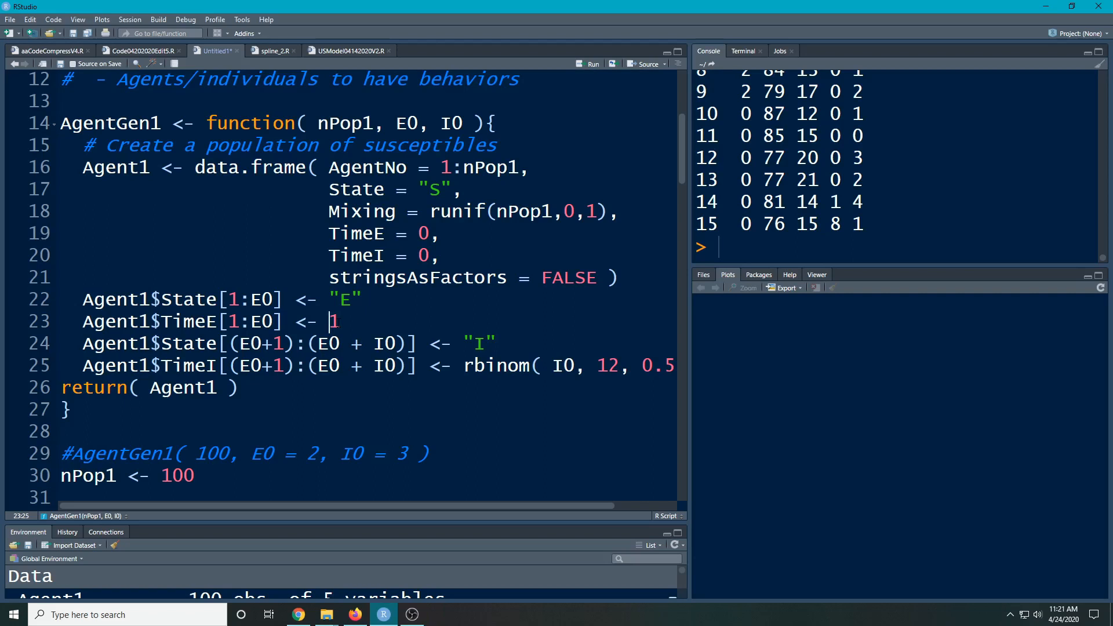
{"action": "type", "text": "rbinom("}
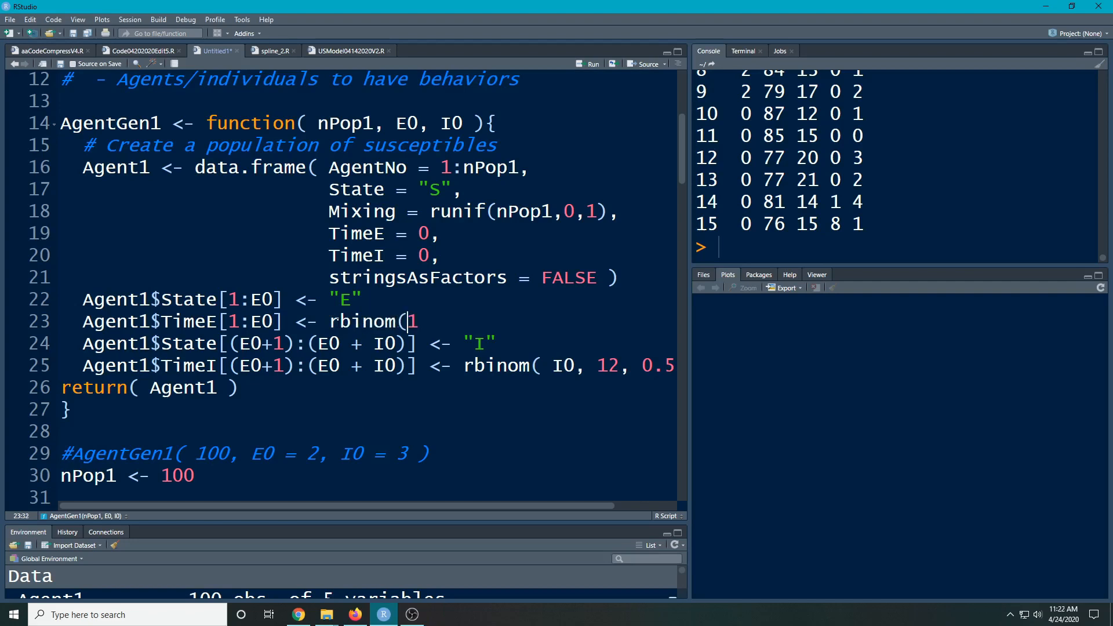
{"action": "type", "text": "E"}
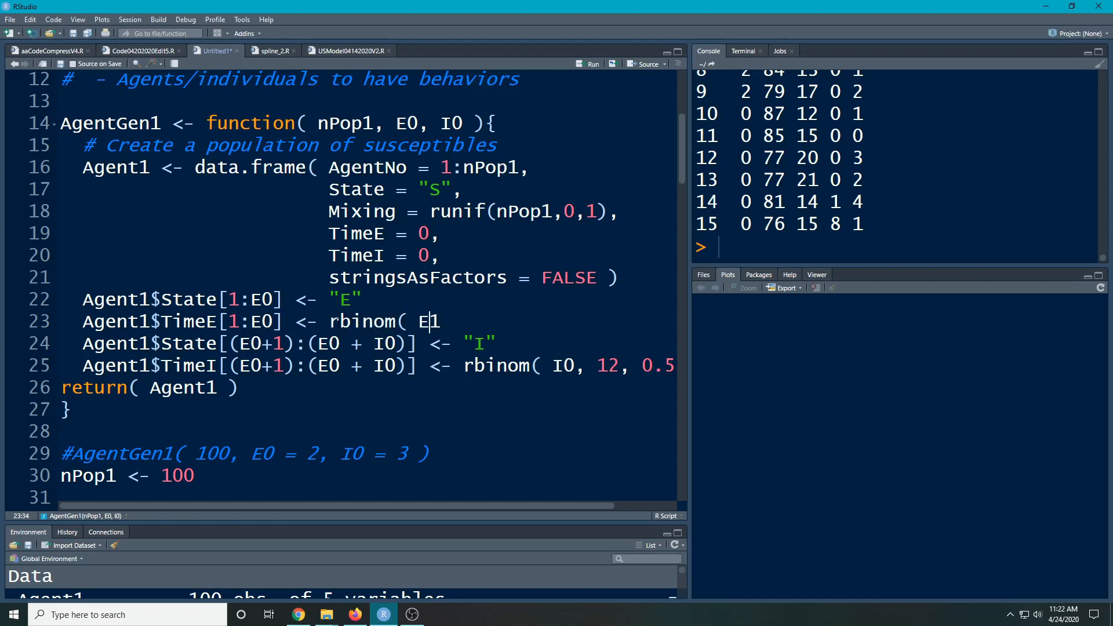
{"action": "type", "text": "0,"}
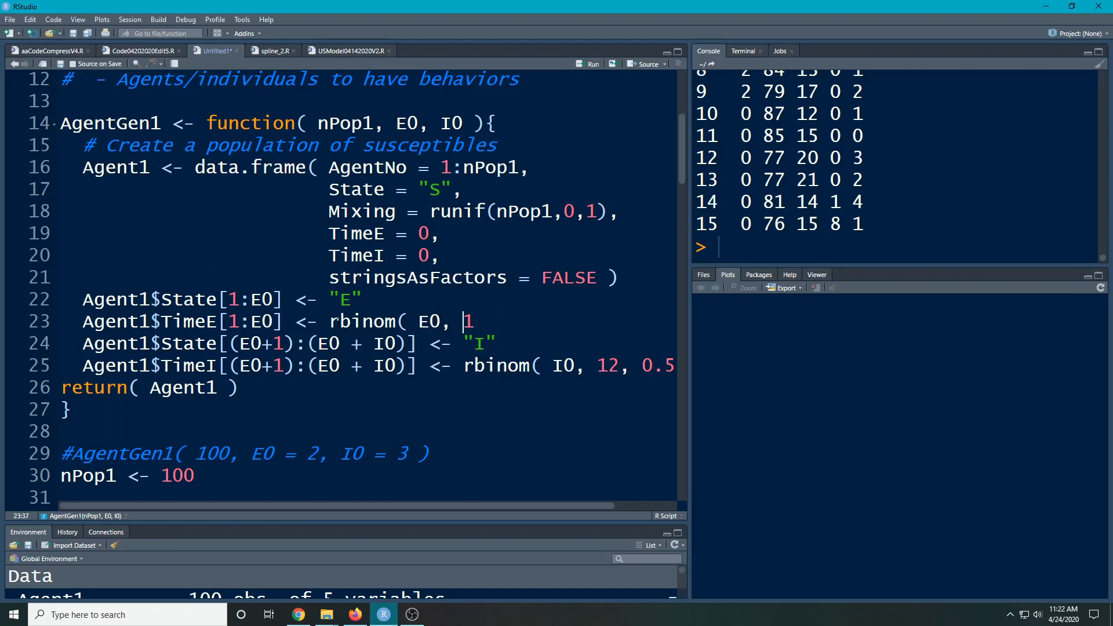
{"action": "type", "text": "41"}
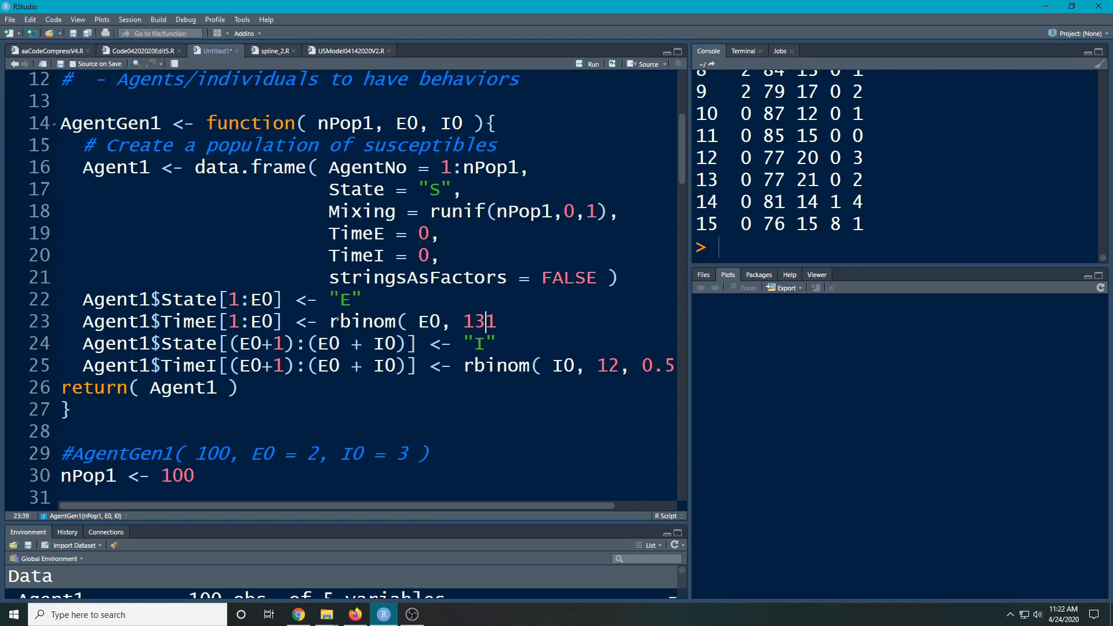
{"action": "type", "text": ", 0.5)"}
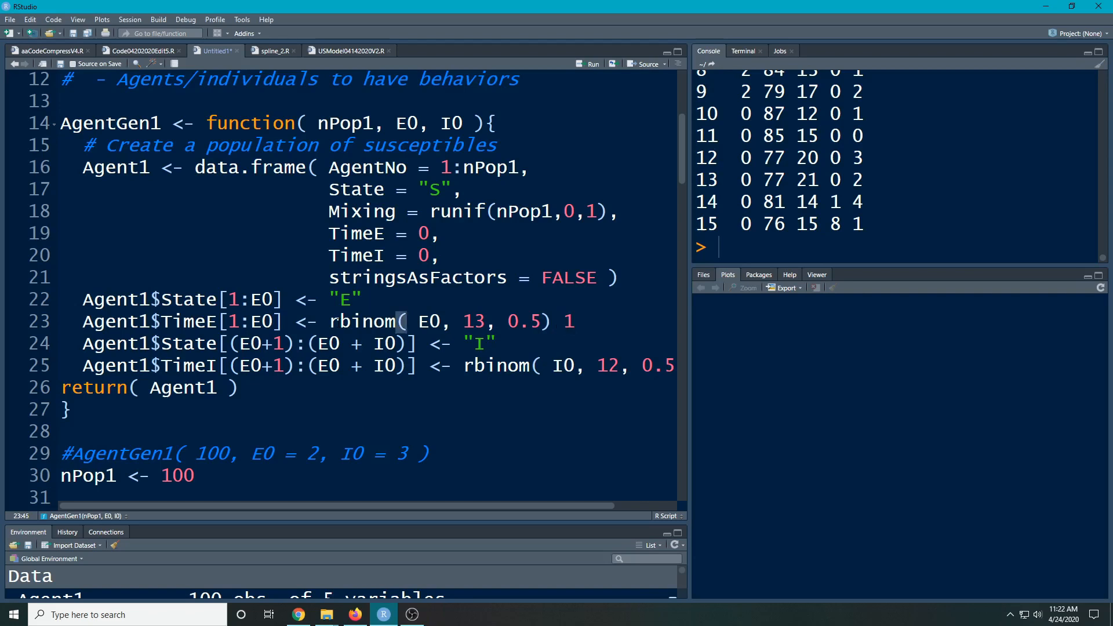
{"action": "type", "text": "+"}
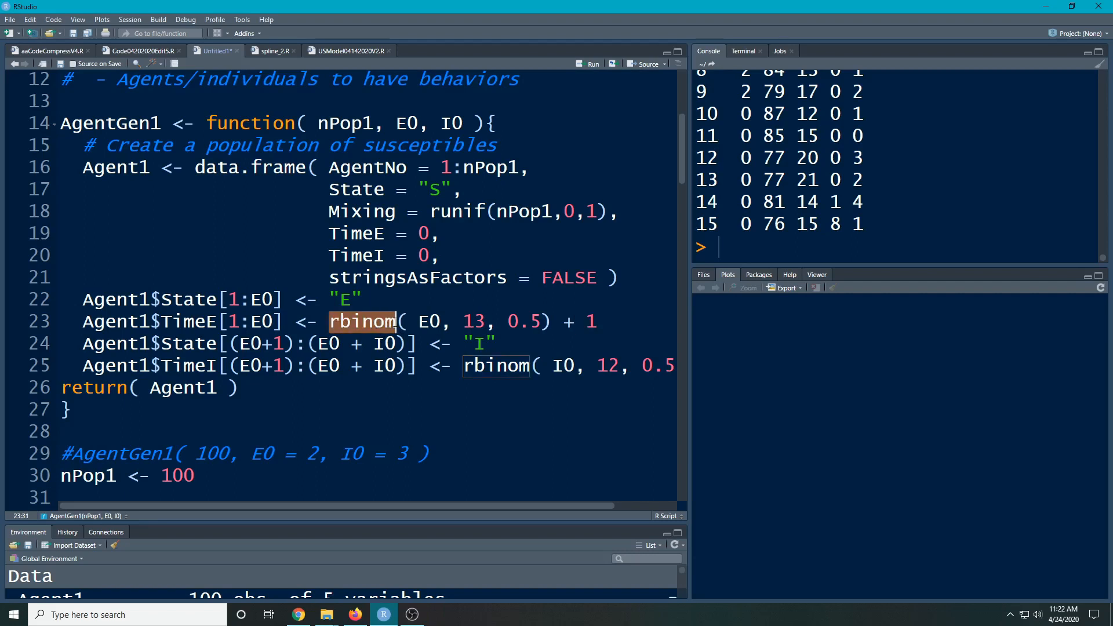
{"action": "mouse_move", "coordinate": [394, 326]}
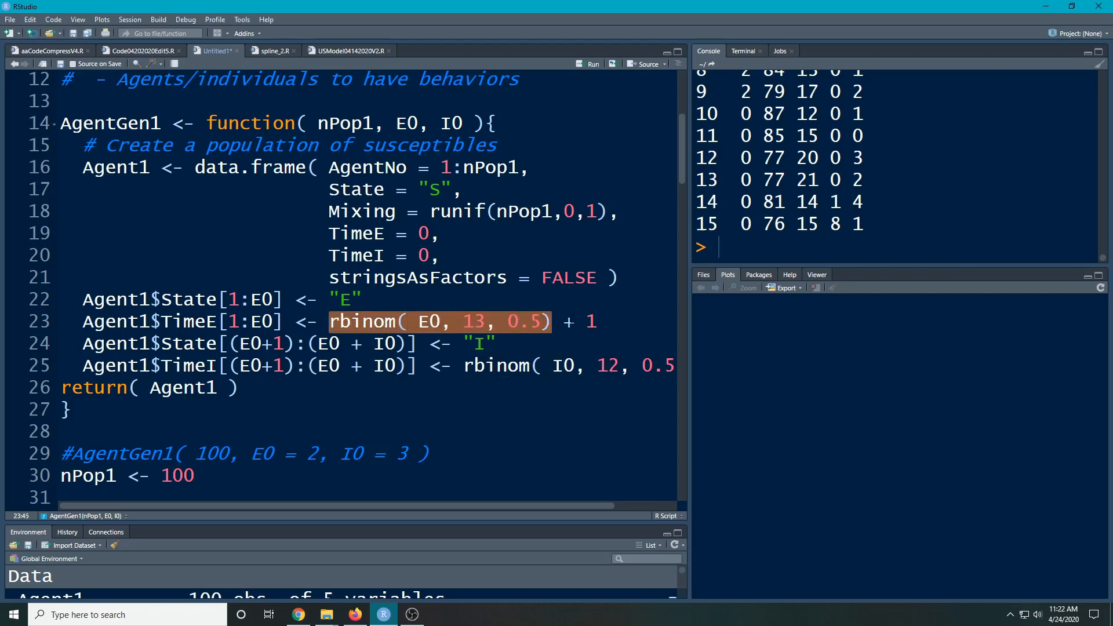
{"action": "left_click", "coordinate": [508, 321]}
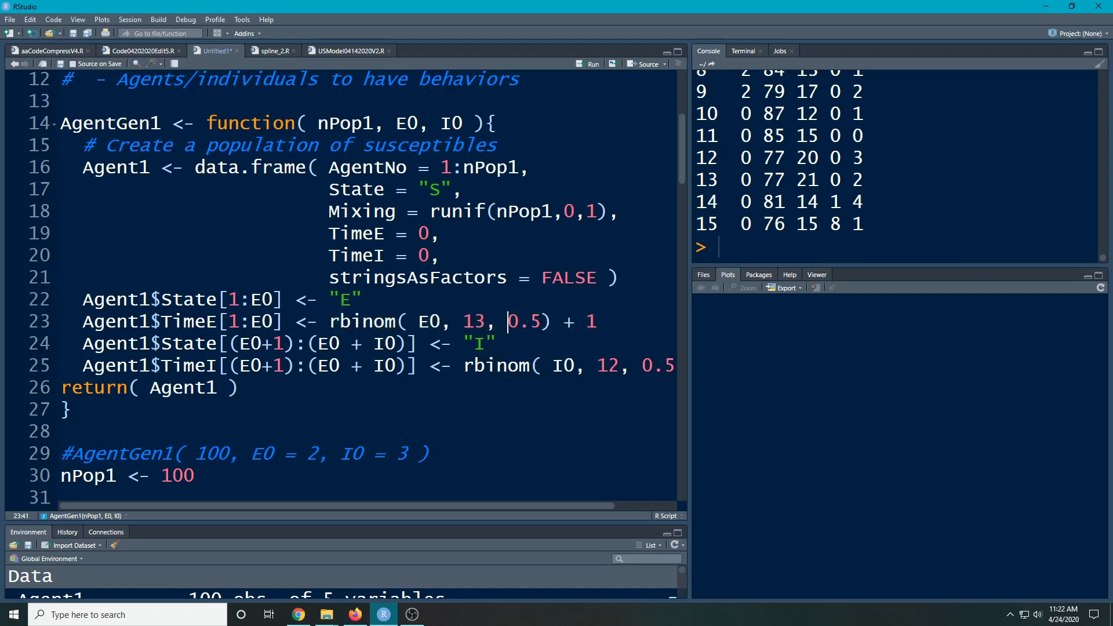
{"action": "double_click", "coordinate": [471, 321]}
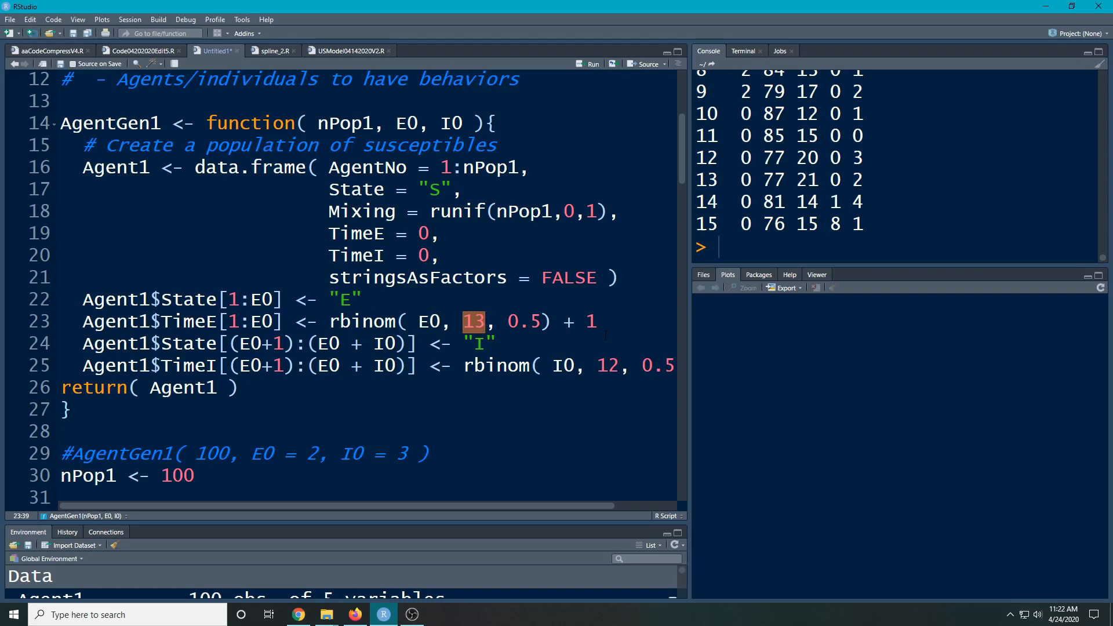
- Check the E0 and I0 uses in the State ranges, then run the AgentGen1 definition (lines 14–27)
{"action": "left_click", "coordinate": [497, 343]}
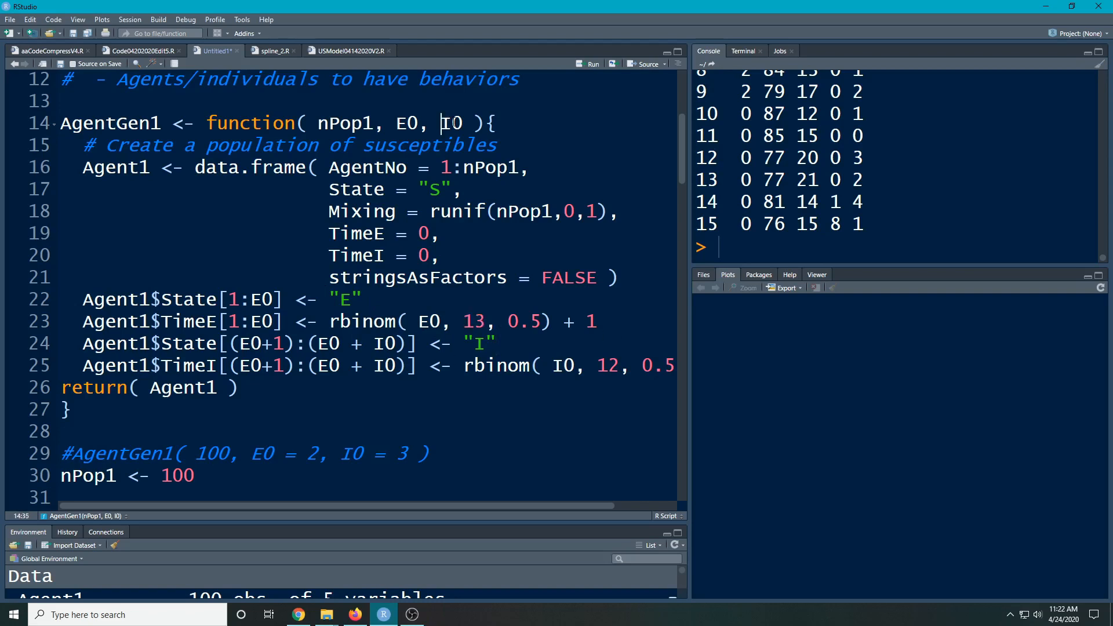
{"action": "double_click", "coordinate": [449, 123]}
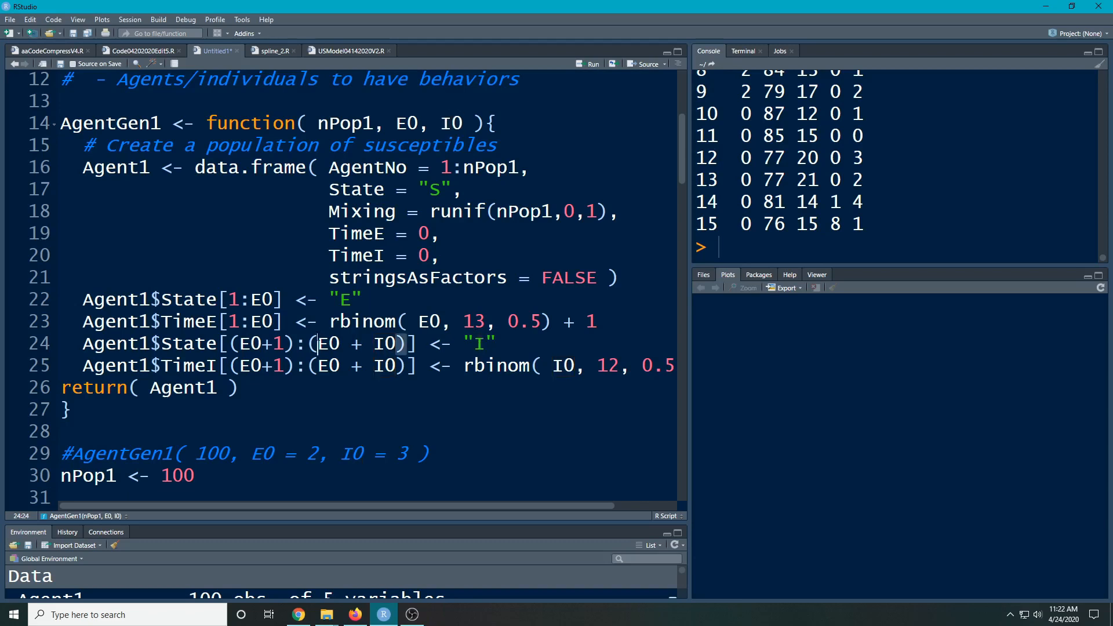
{"action": "left_click", "coordinate": [242, 343]}
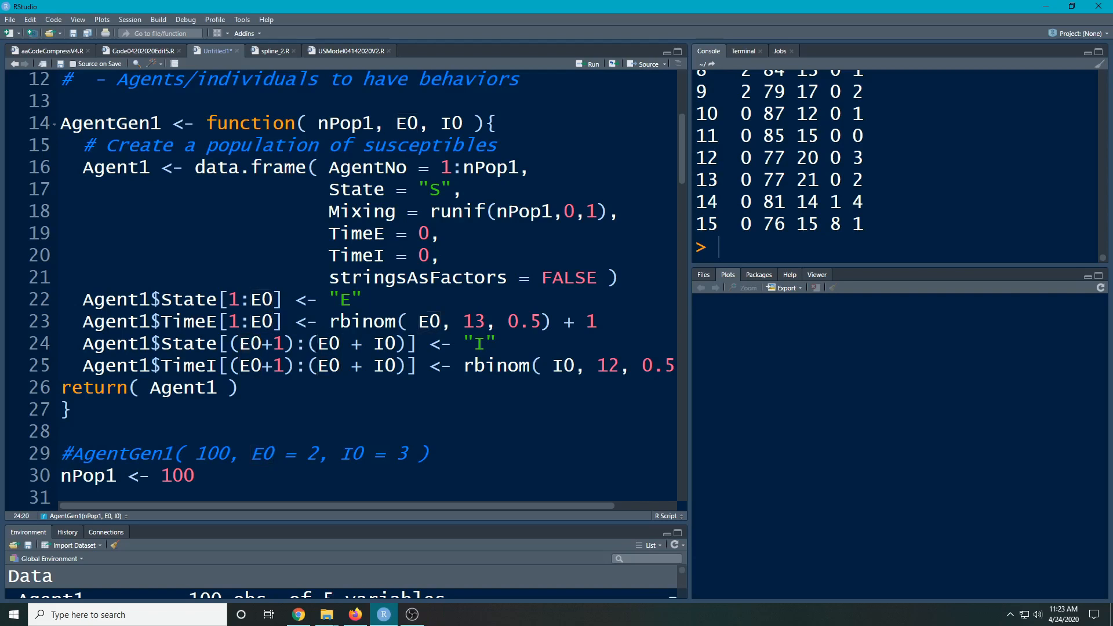
{"action": "double_click", "coordinate": [321, 343]}
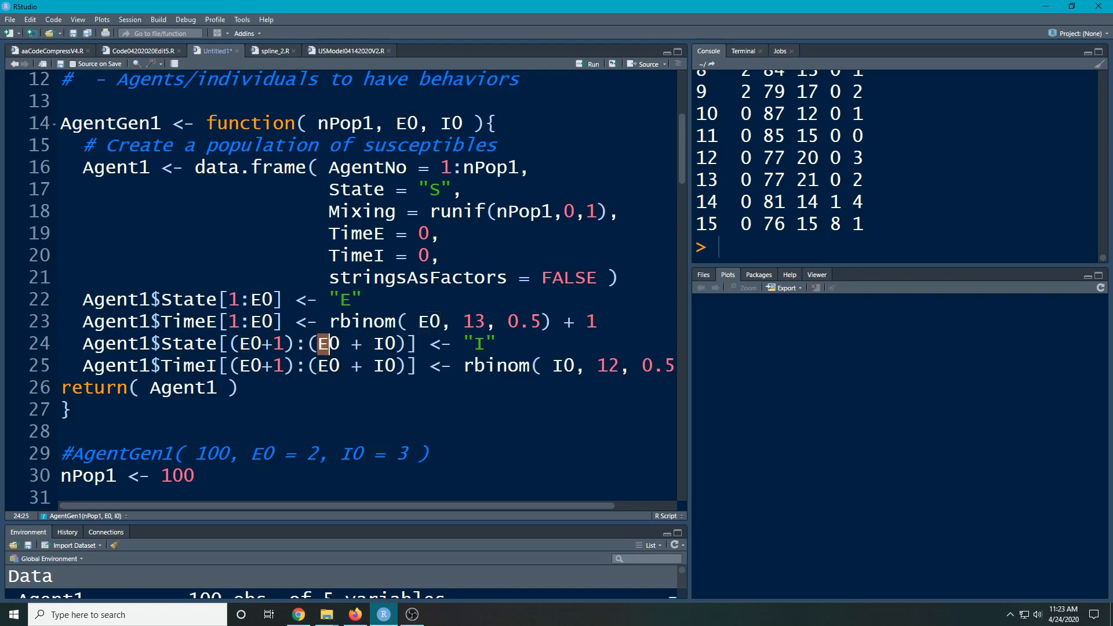
{"action": "double_click", "coordinate": [385, 343]}
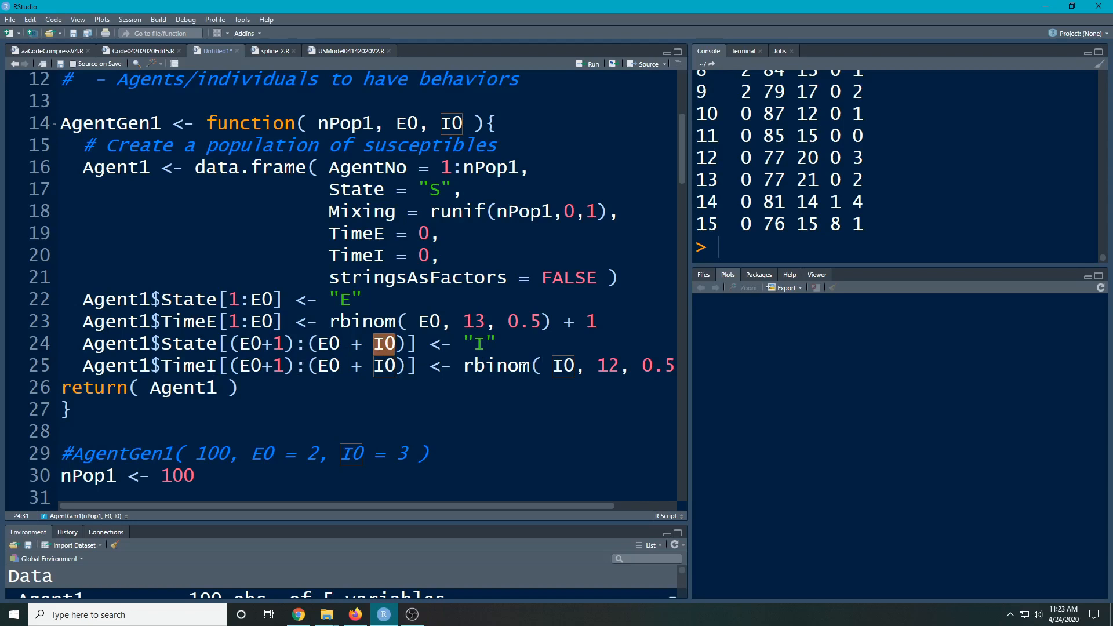
{"action": "mouse_move", "coordinate": [355, 510]}
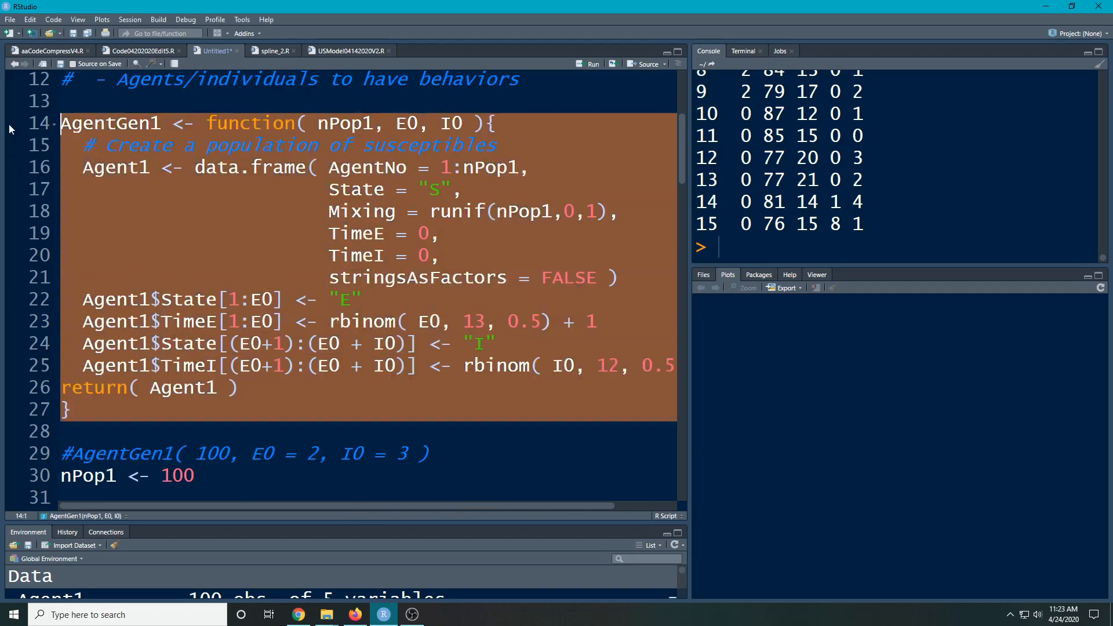
{"action": "left_click", "coordinate": [594, 64]}
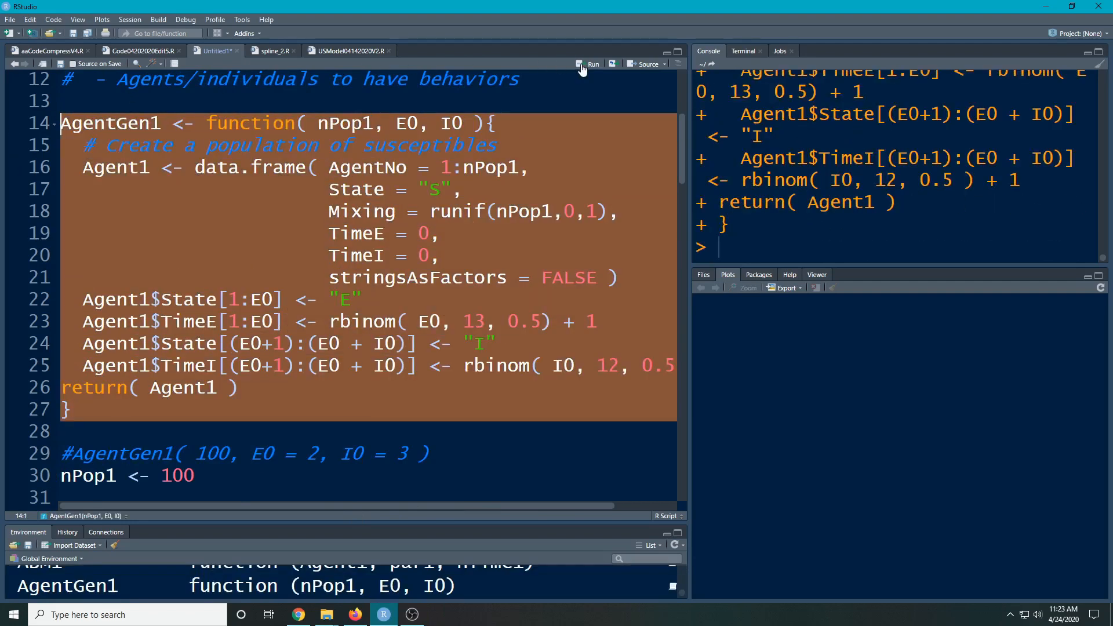